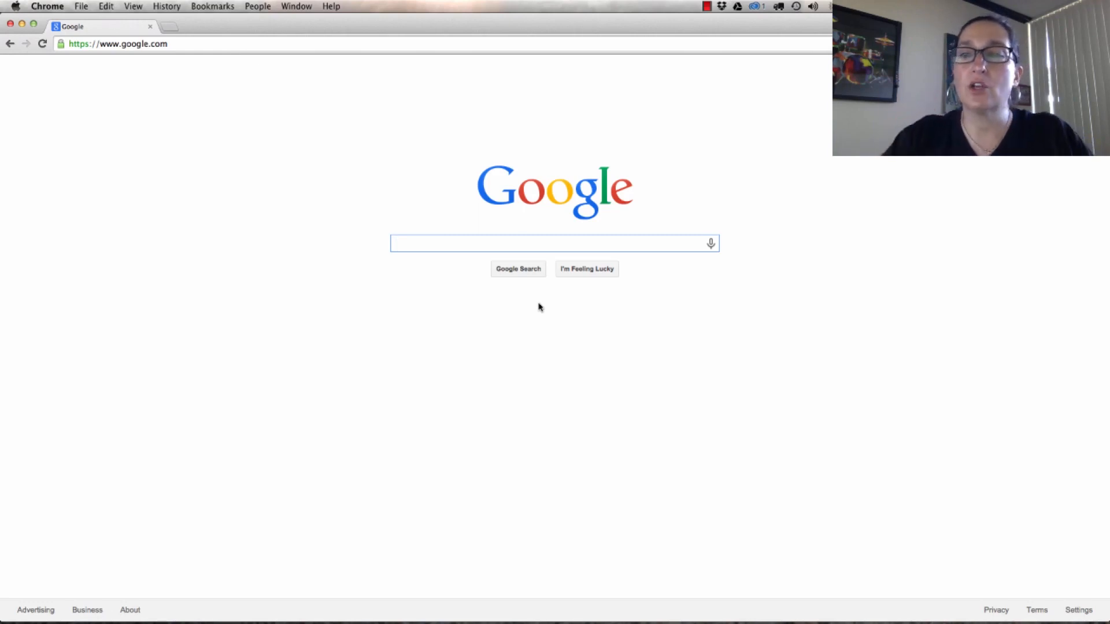
Search Google for 'webmaster tools' from the 'webm' suggestion and reach Webmaster Tools
text(webm)
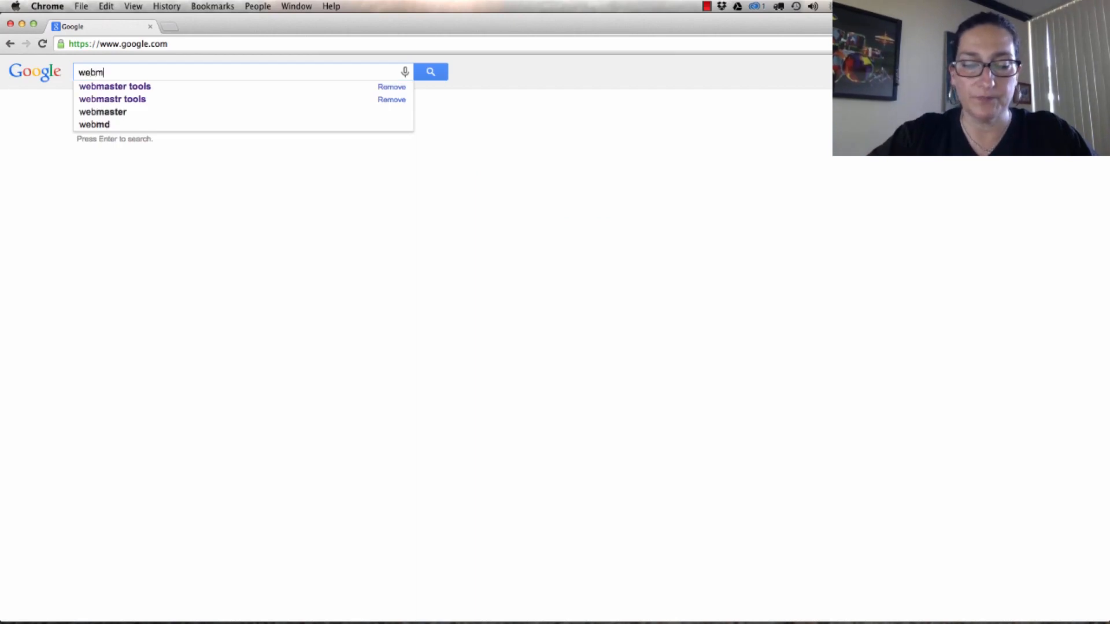
click(115, 86)
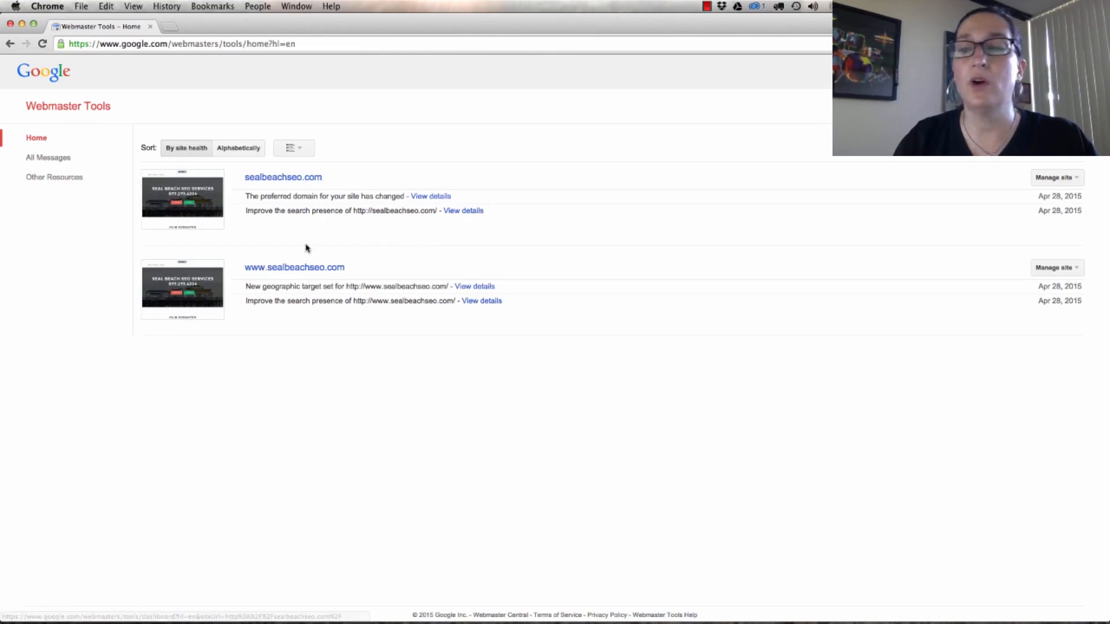
click(294, 267)
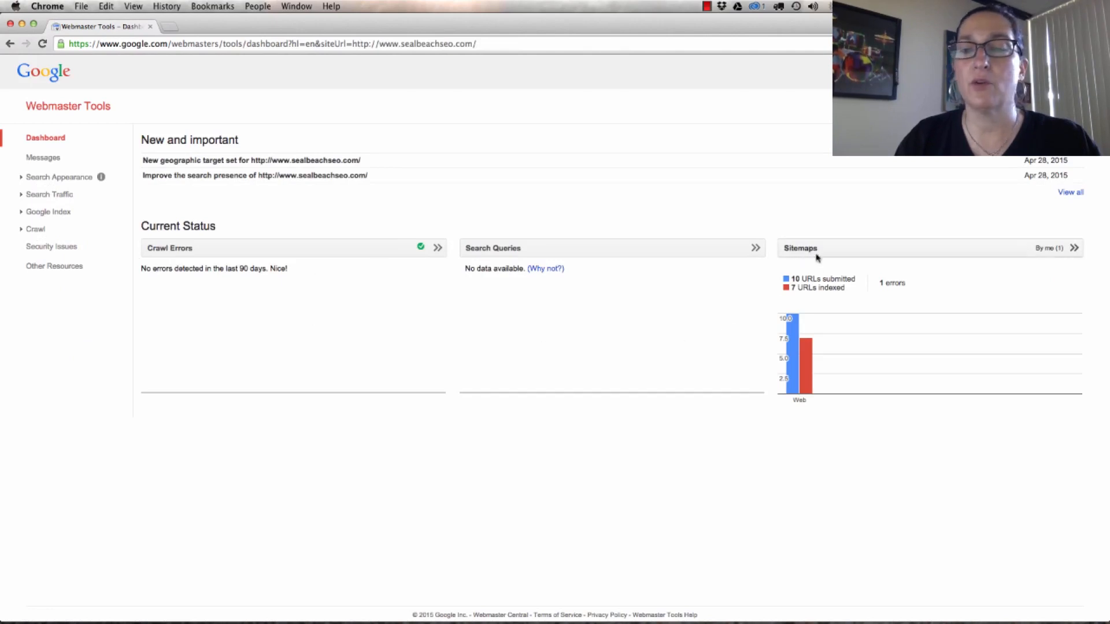
mouse_move(802, 359)
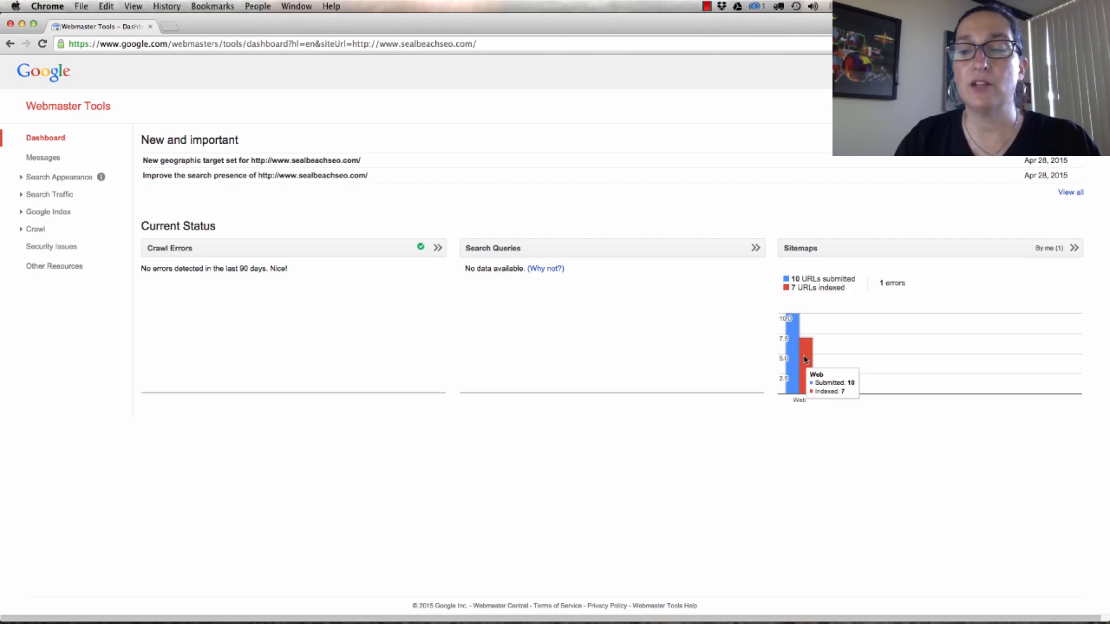
mouse_move(790, 368)
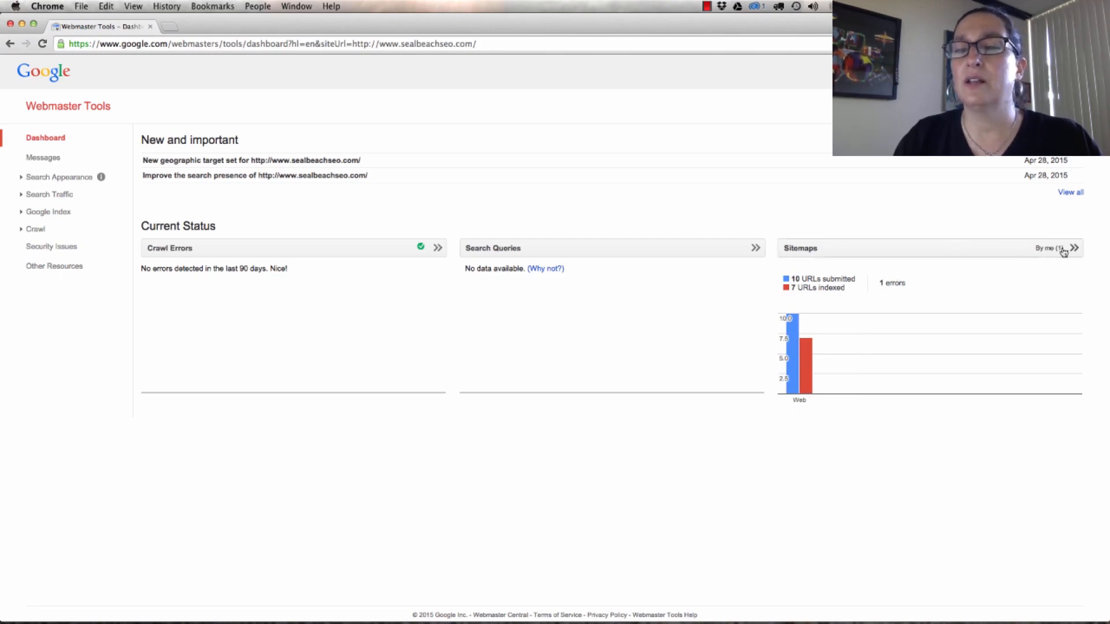
Reveal the sitemap index's '1 errors' detail: a 404 for post_tag-sitemap.xml
click(1074, 249)
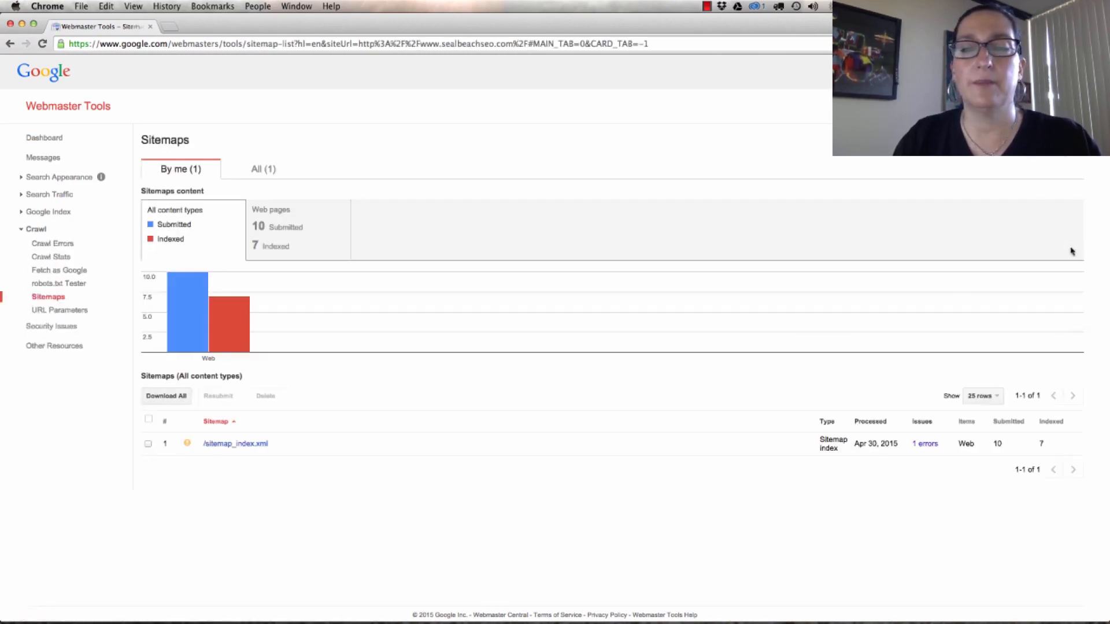
click(925, 444)
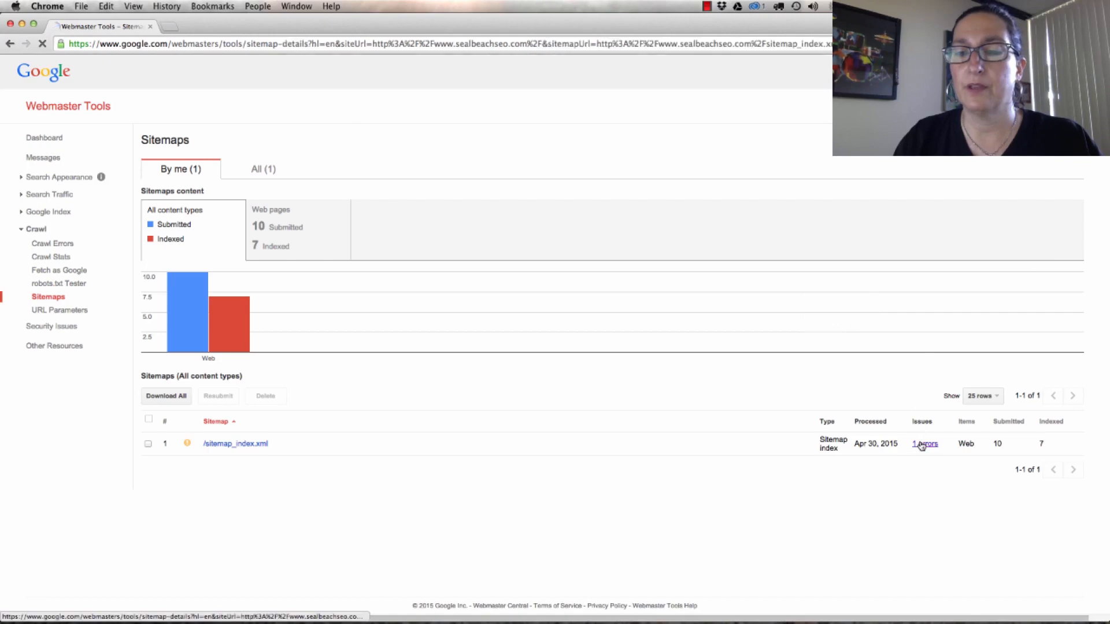
click(925, 443)
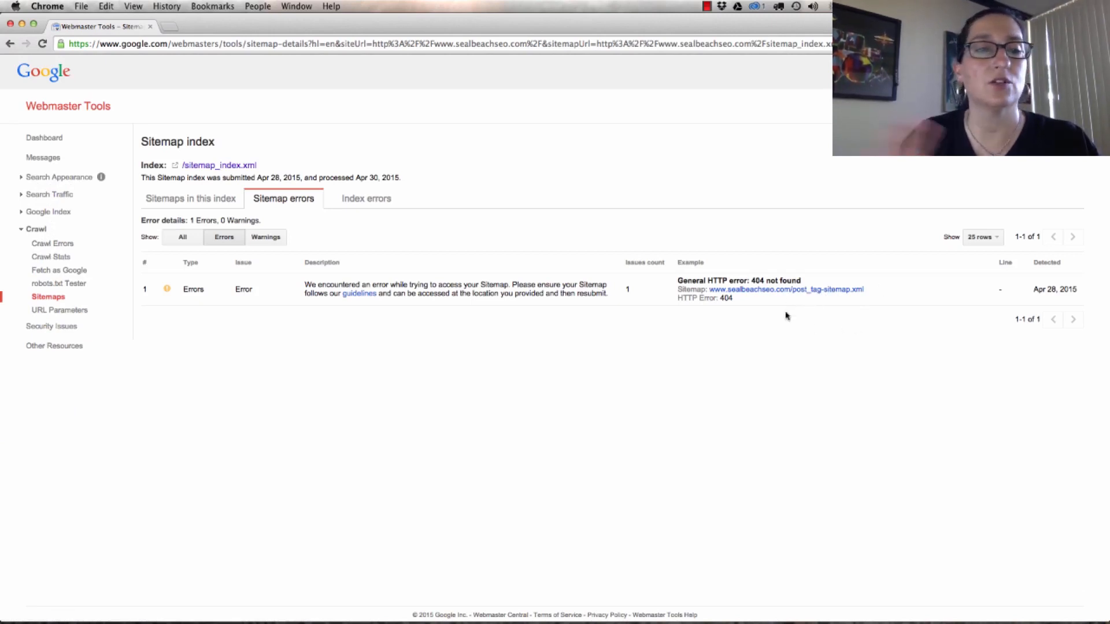
mouse_move(44, 137)
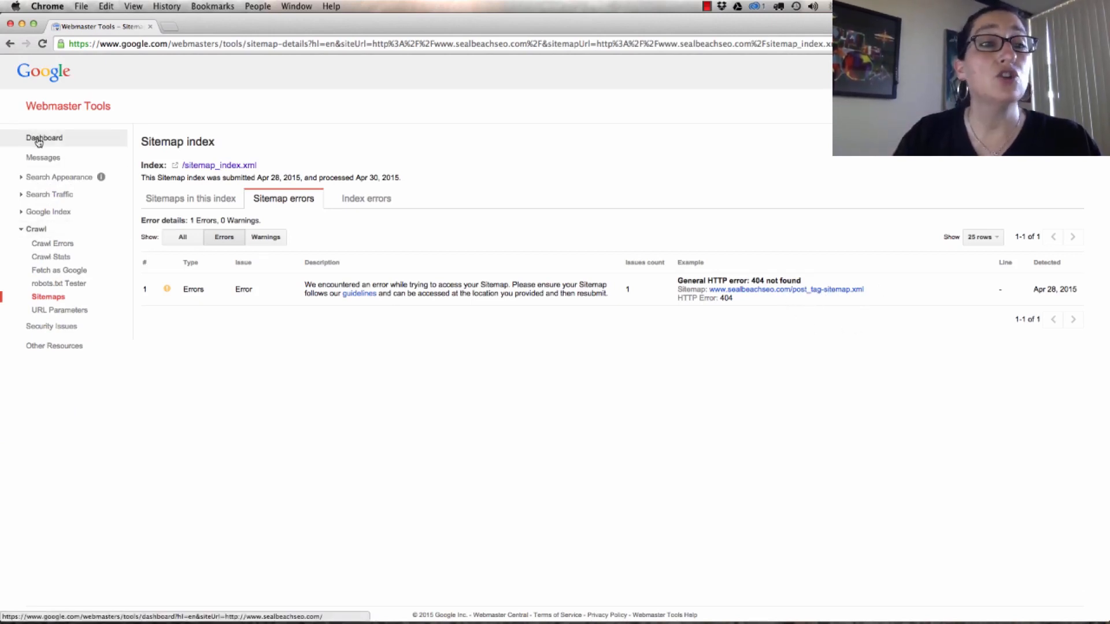
click(44, 137)
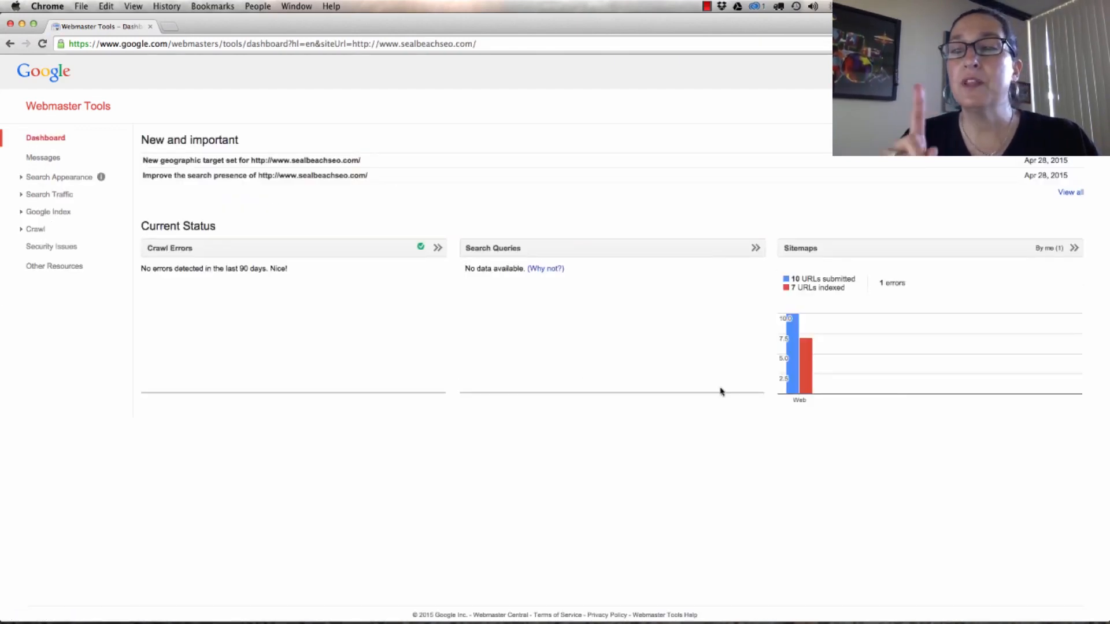
mouse_move(762, 374)
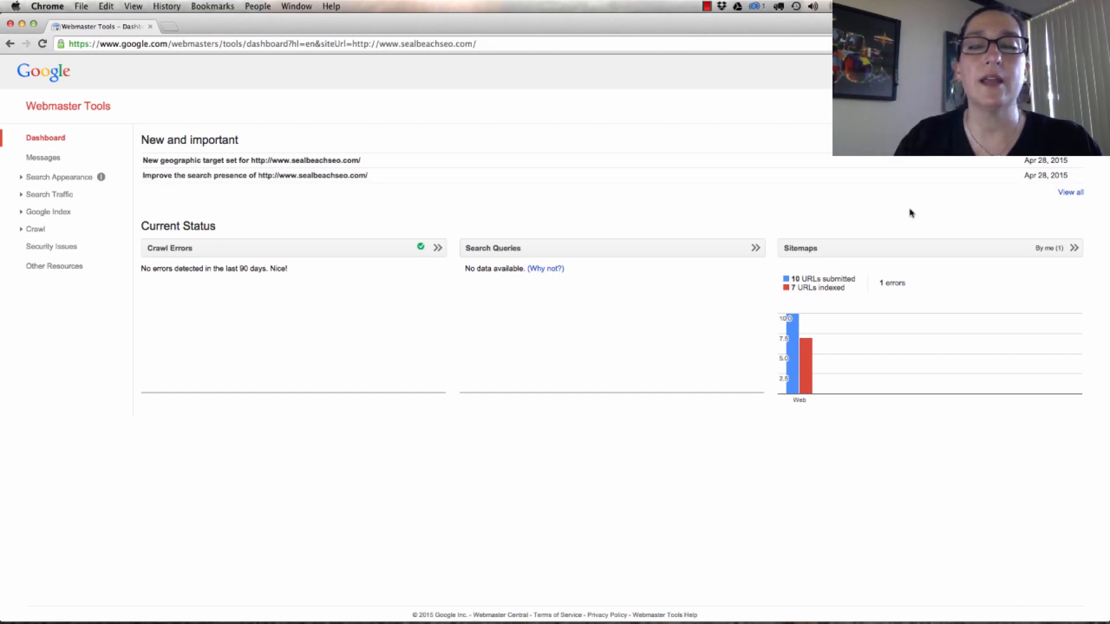
mouse_move(781, 255)
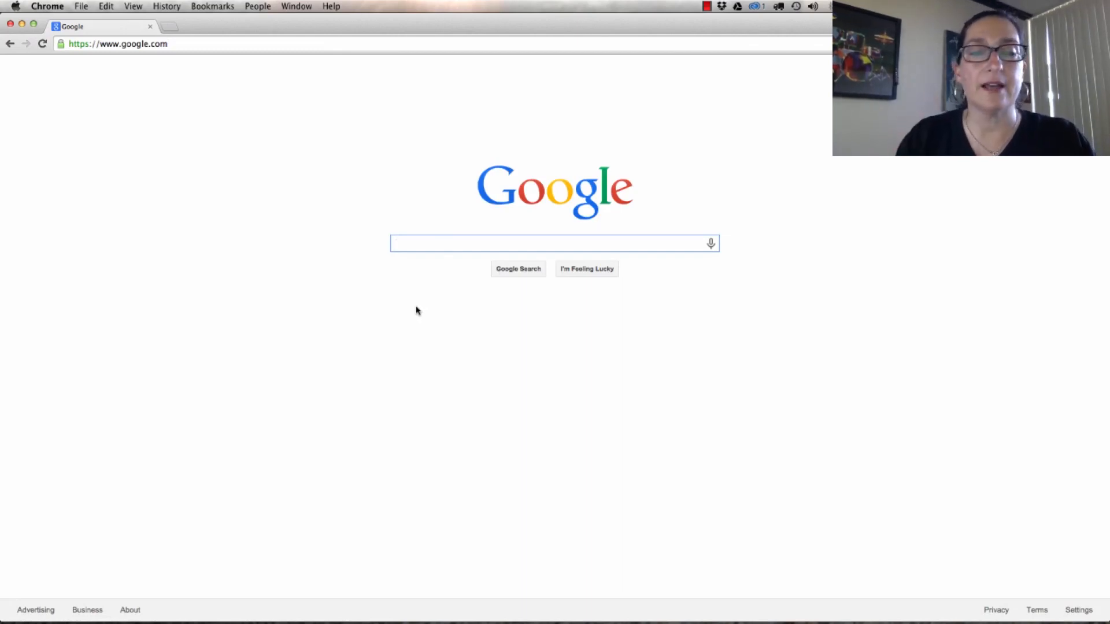
text(s)
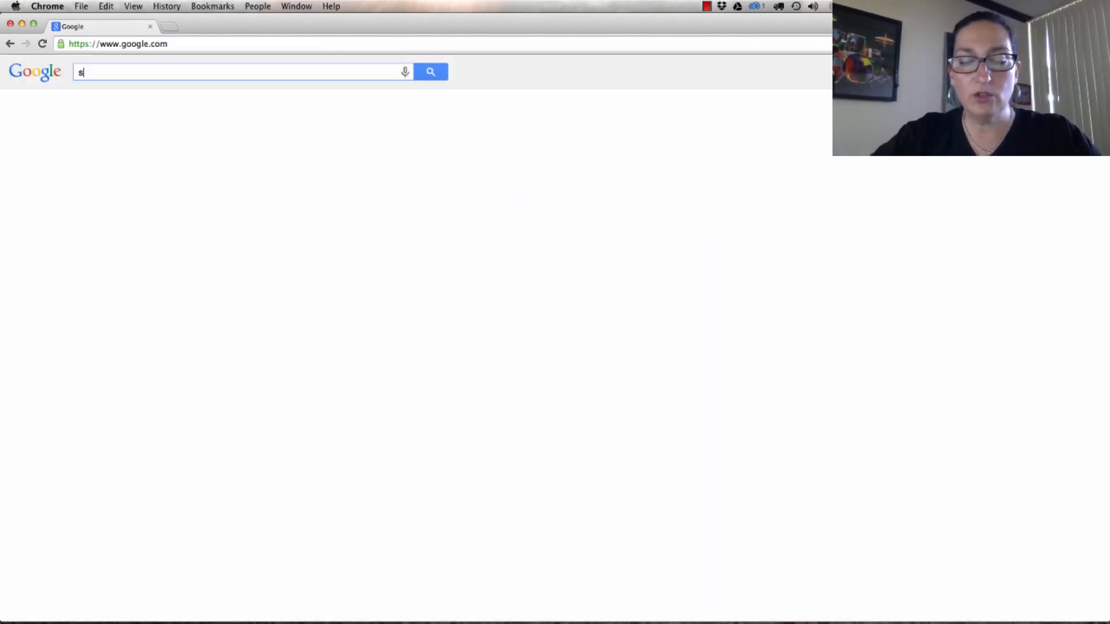
text(ite:www.)
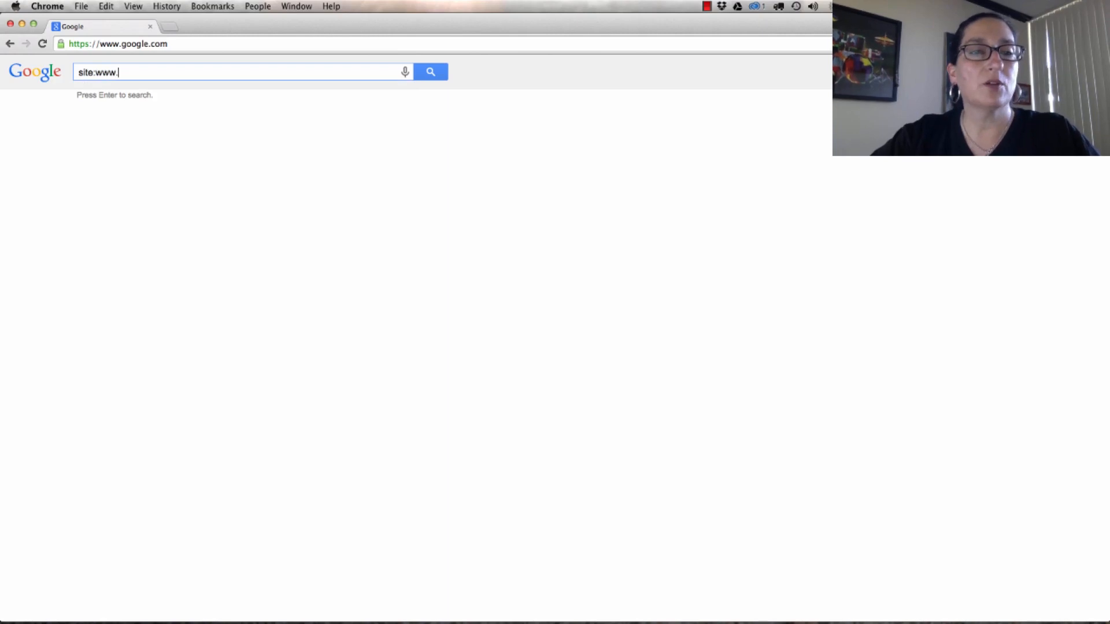
text(sealbeachseo.c)
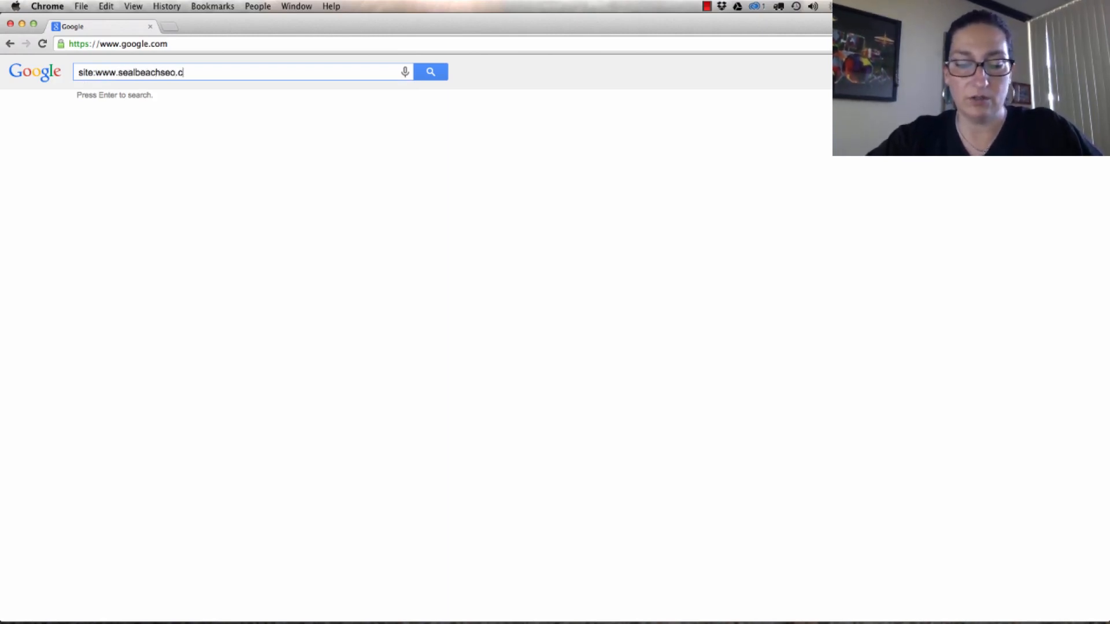
key(enter)
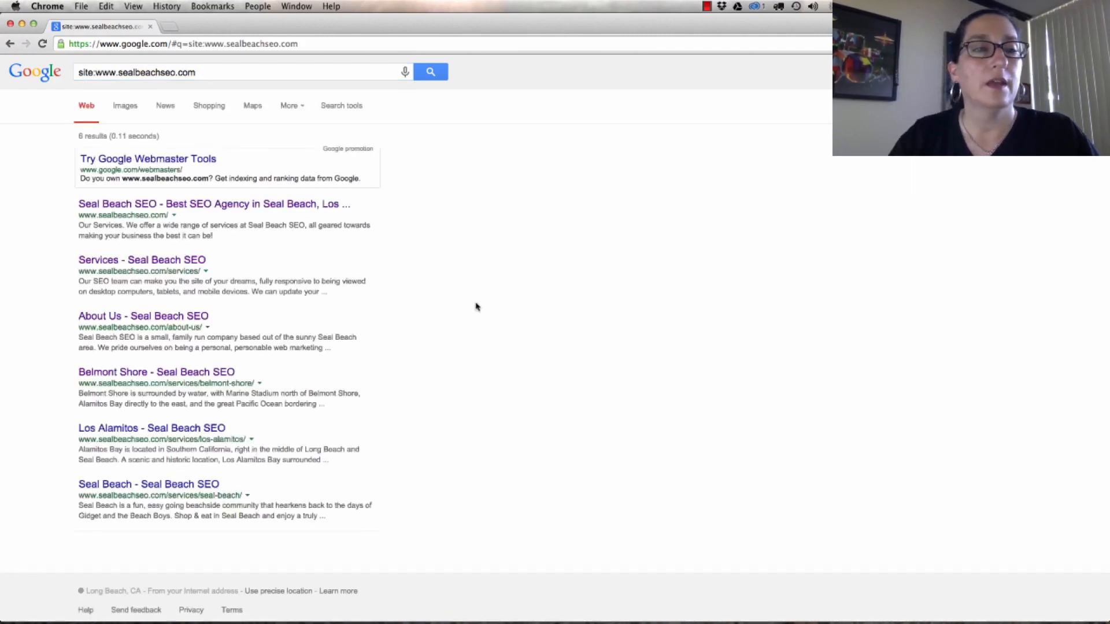